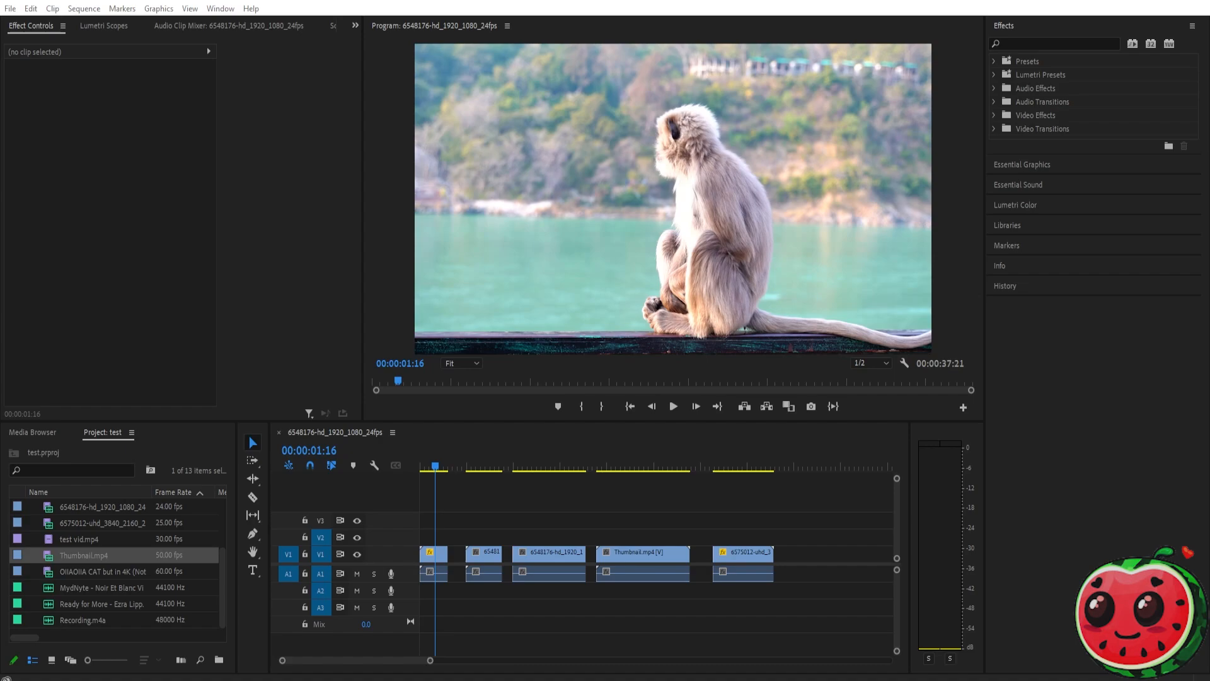
pyautogui.moveTo(462, 553)
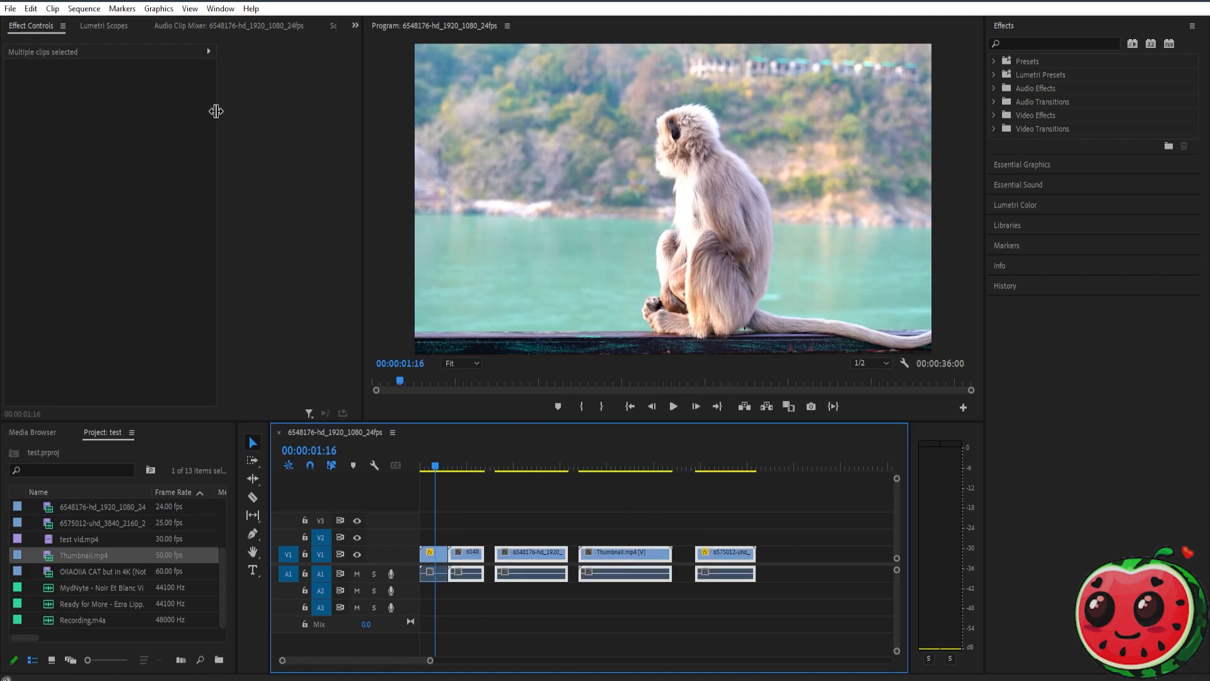
# Close every gap between the selected V1/A1 clips via Sequence > Close Gap, leaving a ~31-second sequence.
pyautogui.click(83, 9)
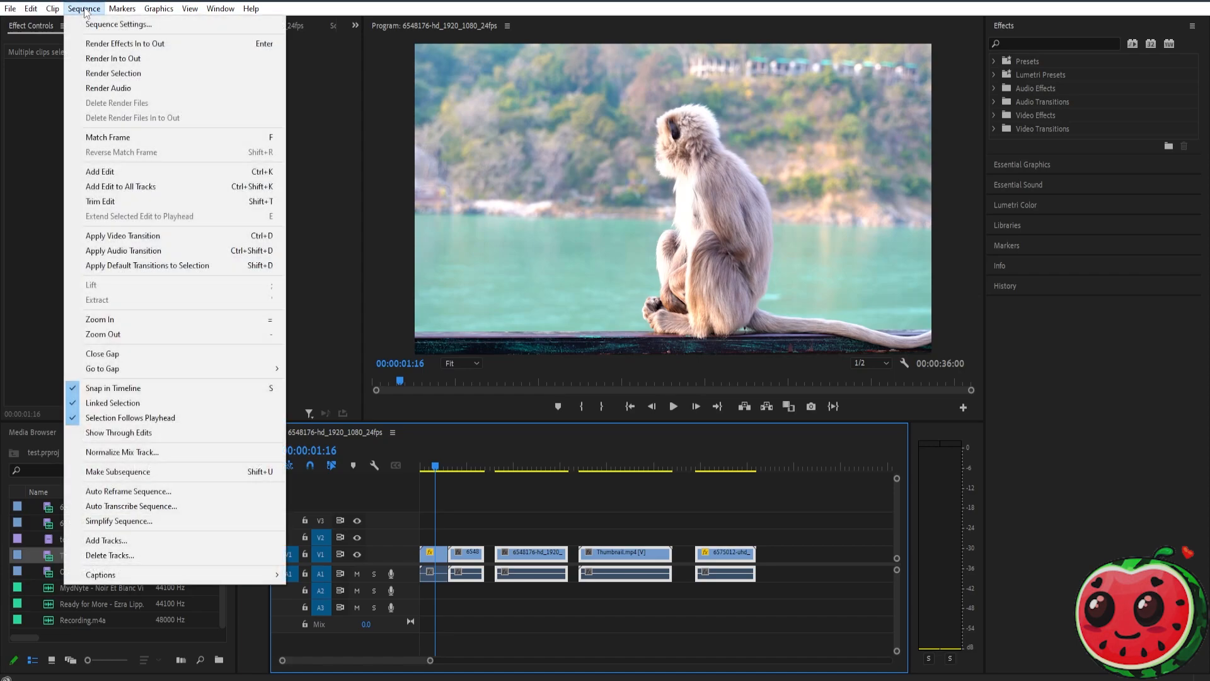
pyautogui.moveTo(101, 319)
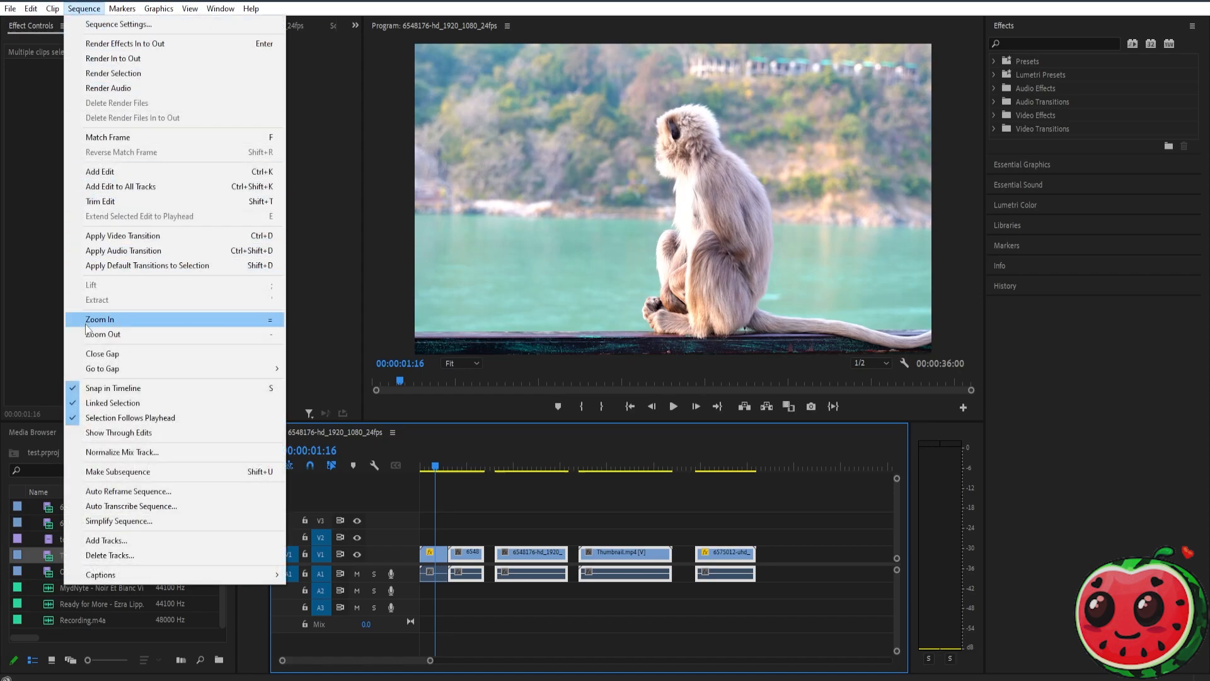
pyautogui.moveTo(108, 353)
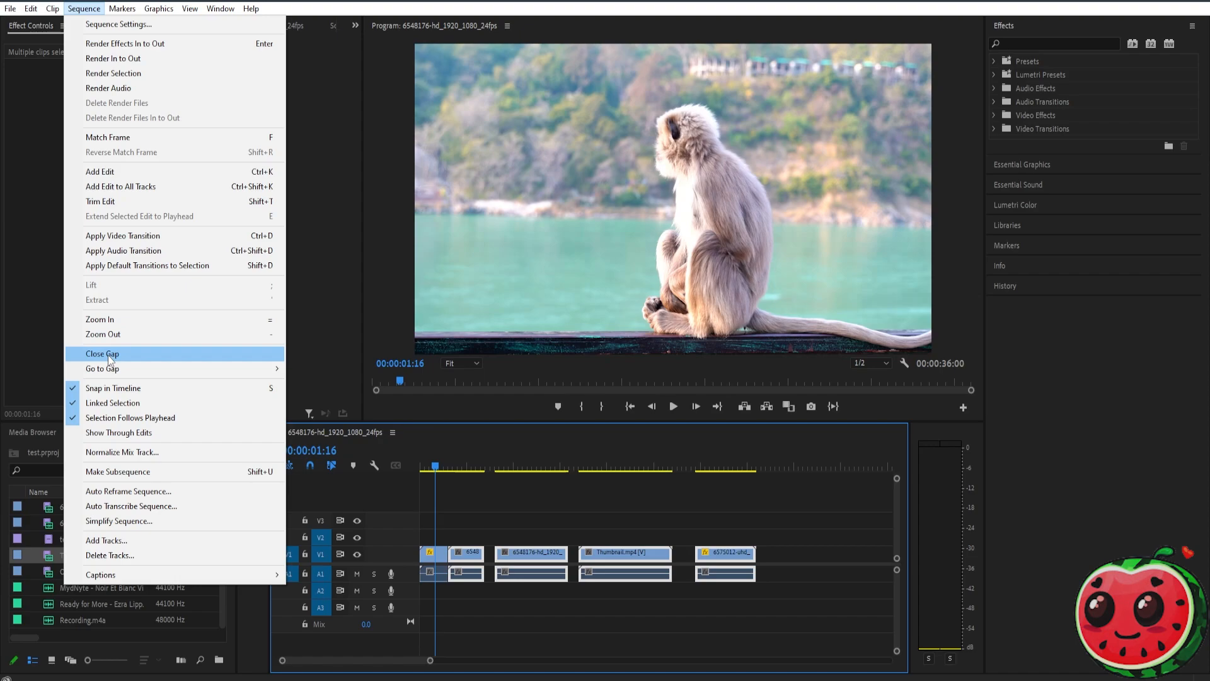
pyautogui.click(101, 353)
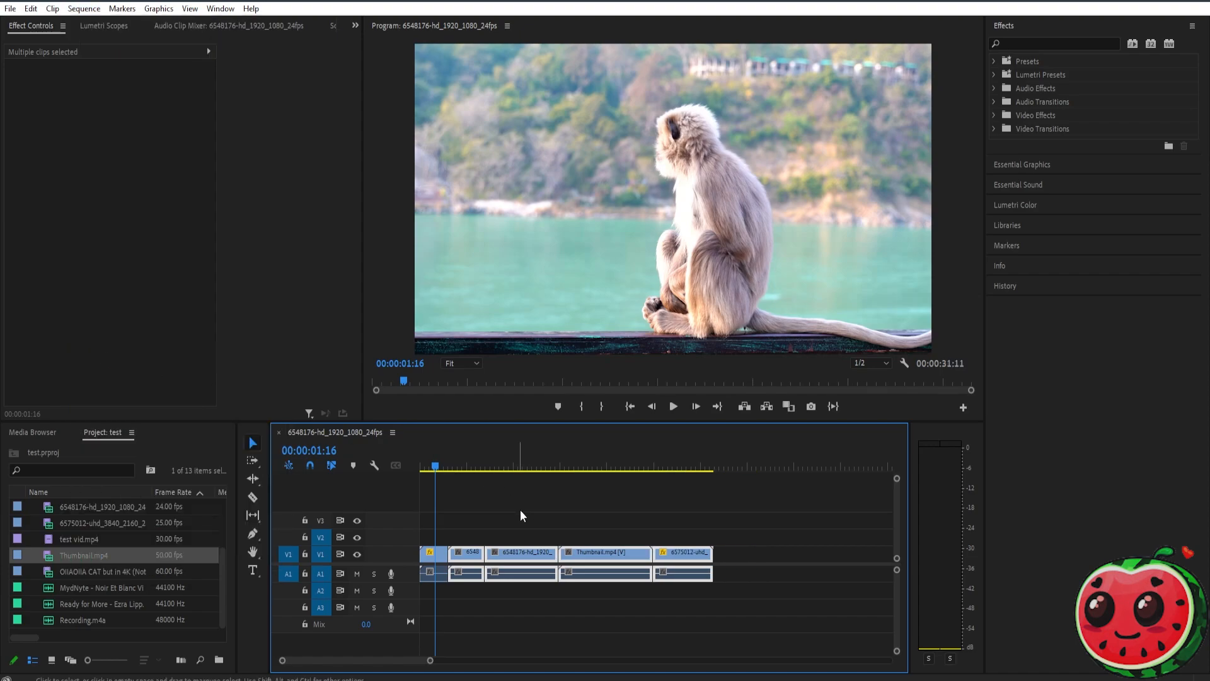